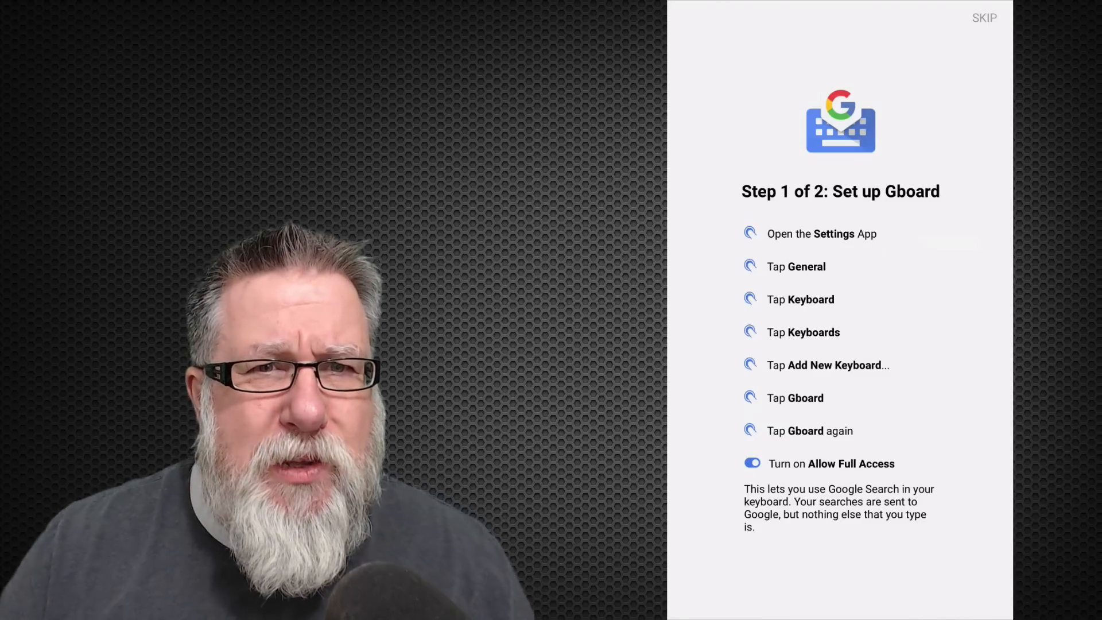
Reach the iOS keyboard settings under Settings > General > Keyboard.
{"action": "left_click", "coordinate": [984, 18]}
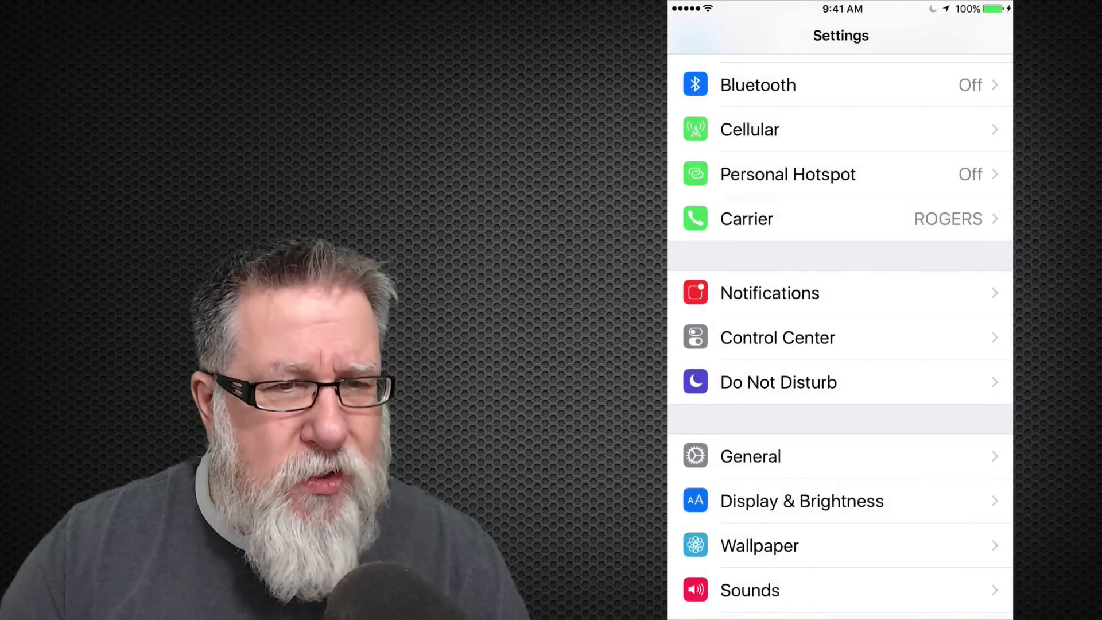
{"action": "scroll", "scroll_direction": "down", "scroll_amount": 3}
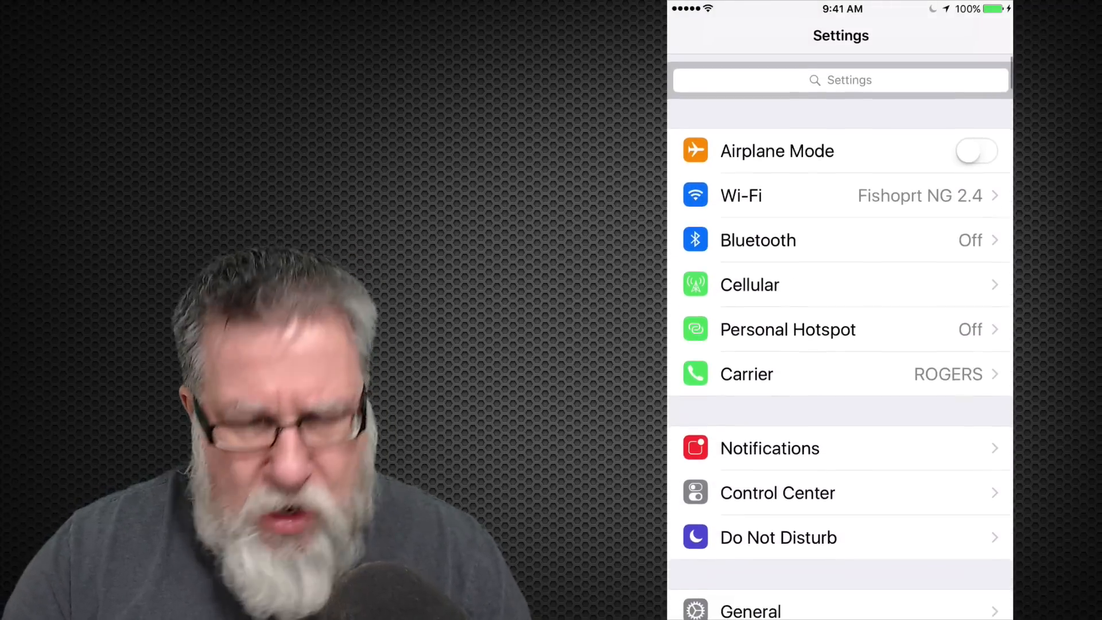
{"action": "left_click", "coordinate": [750, 608]}
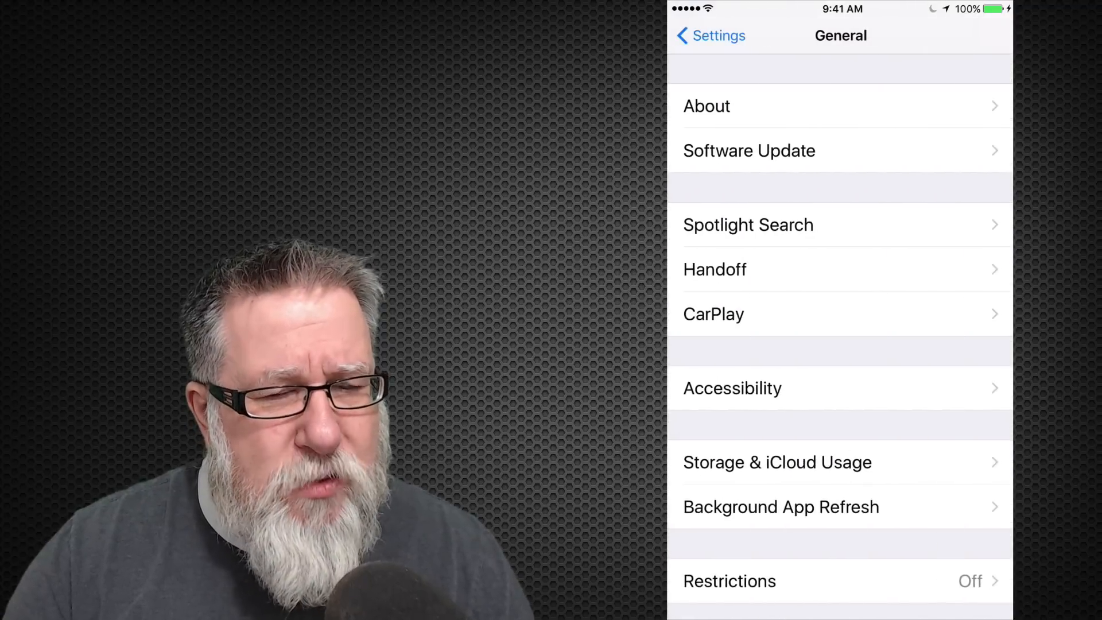
{"action": "scroll", "scroll_direction": "down", "scroll_amount": 3}
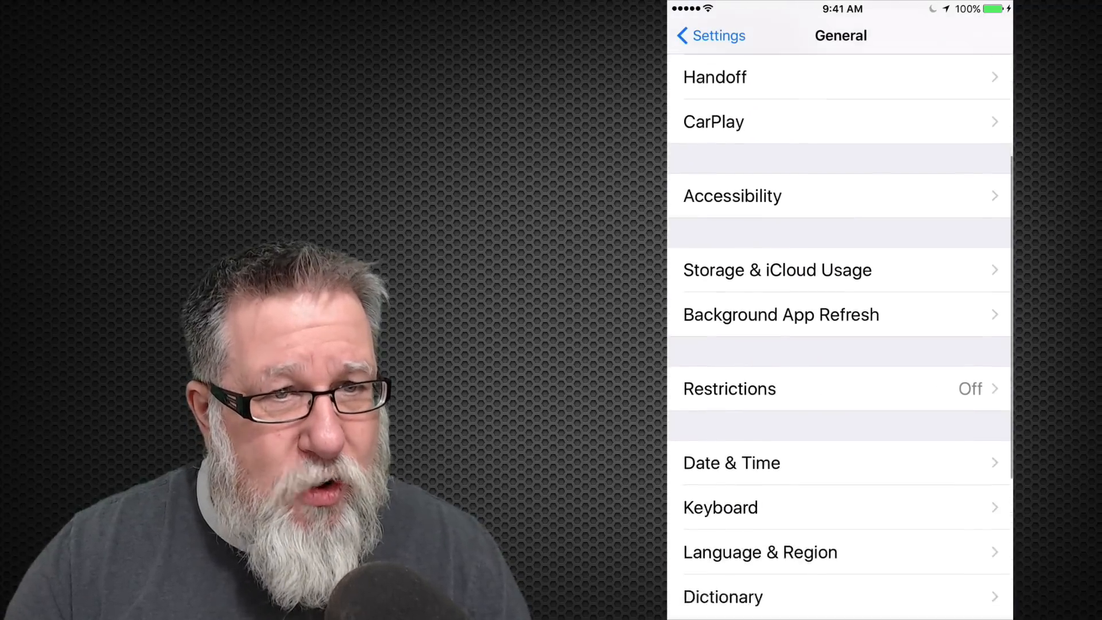
{"action": "left_click", "coordinate": [720, 508]}
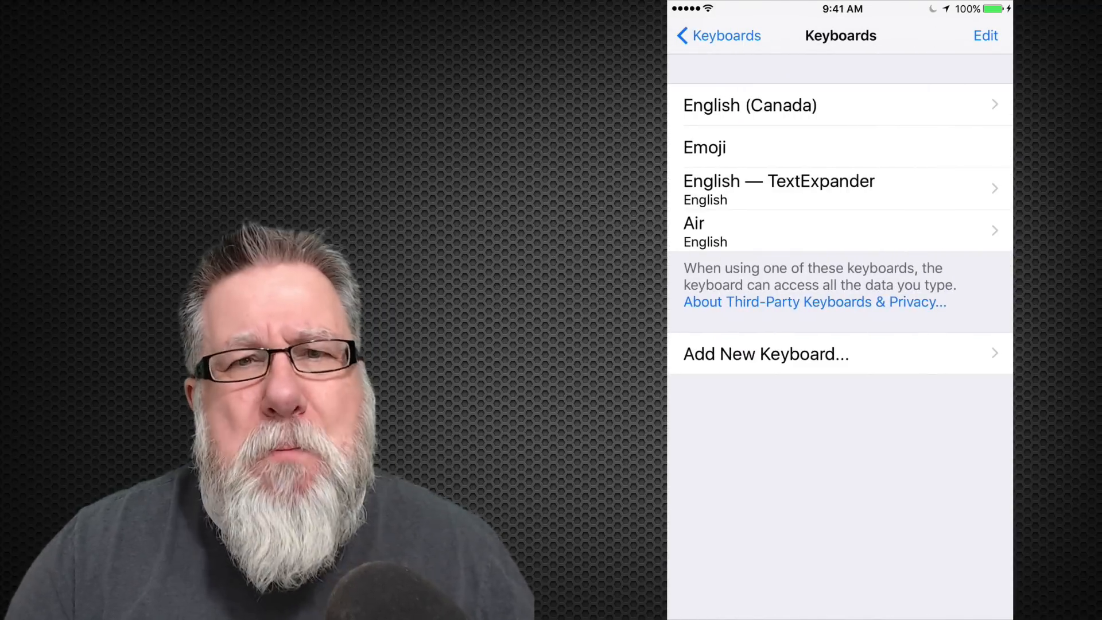
Add Gboard from the Third-Party Keyboards list and view its options.
{"action": "left_click", "coordinate": [766, 354]}
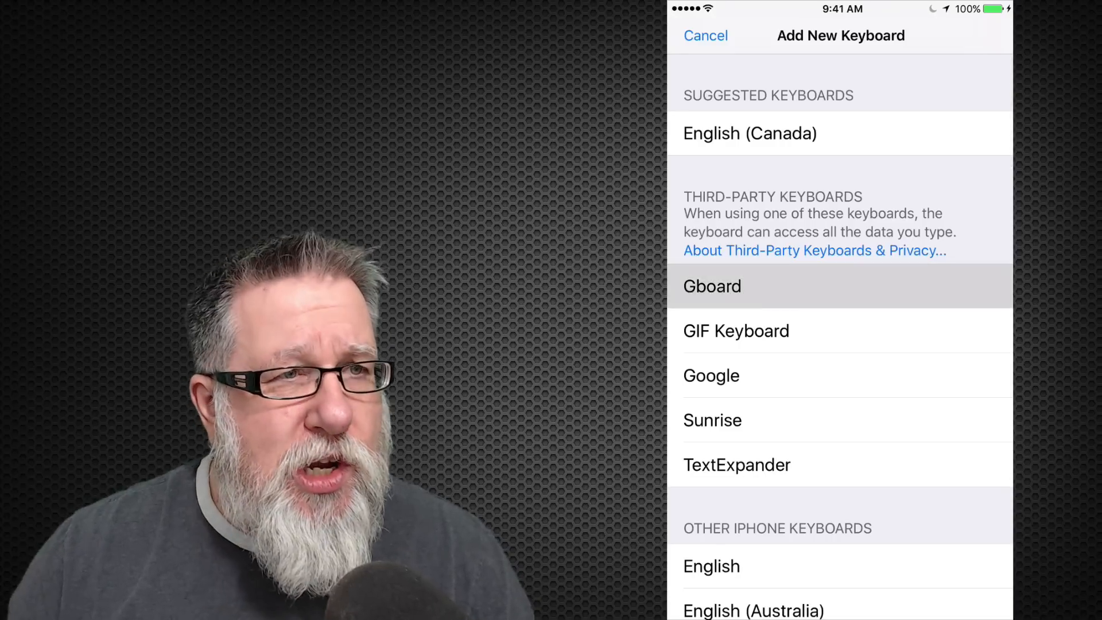
{"action": "left_click", "coordinate": [712, 286]}
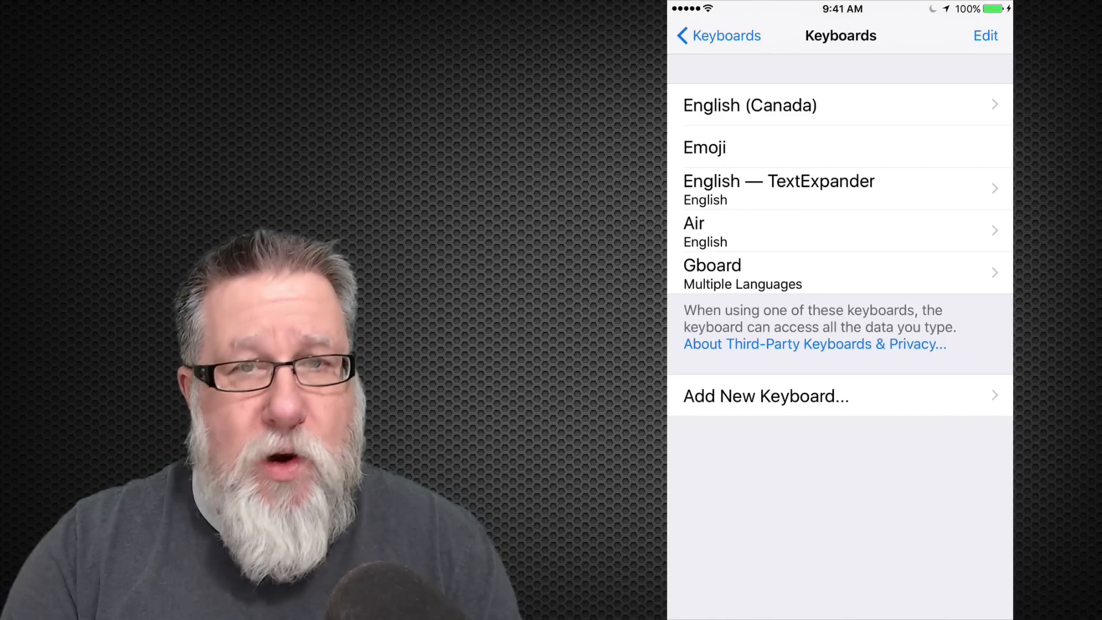
{"action": "left_click", "coordinate": [766, 396]}
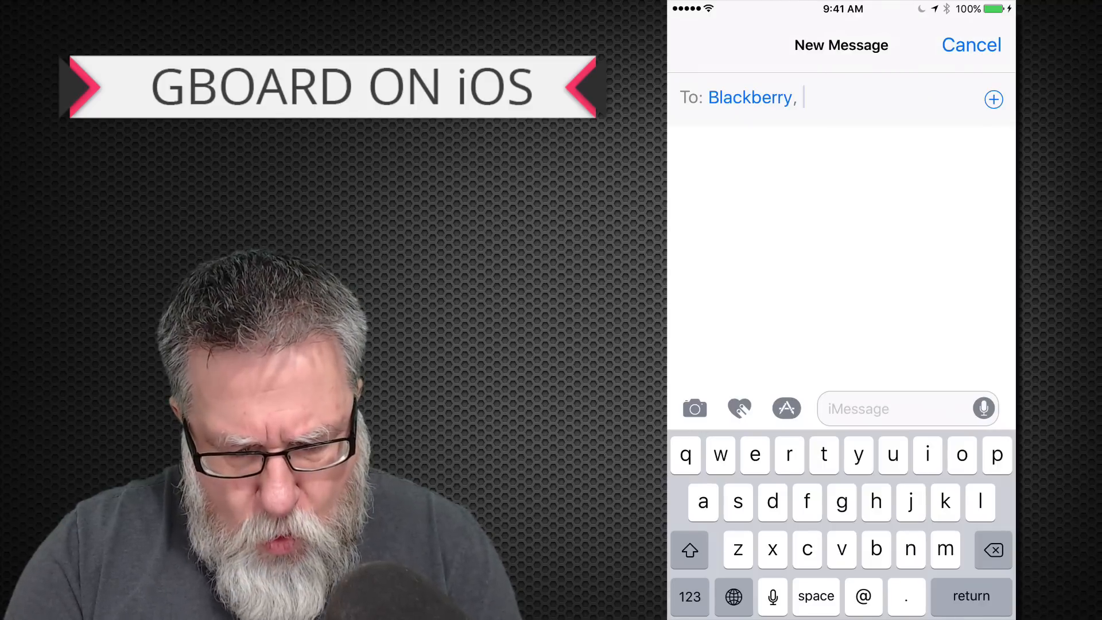
Switch the new message's keyboard to Gboard via the globe key.
{"action": "left_click", "coordinate": [733, 596]}
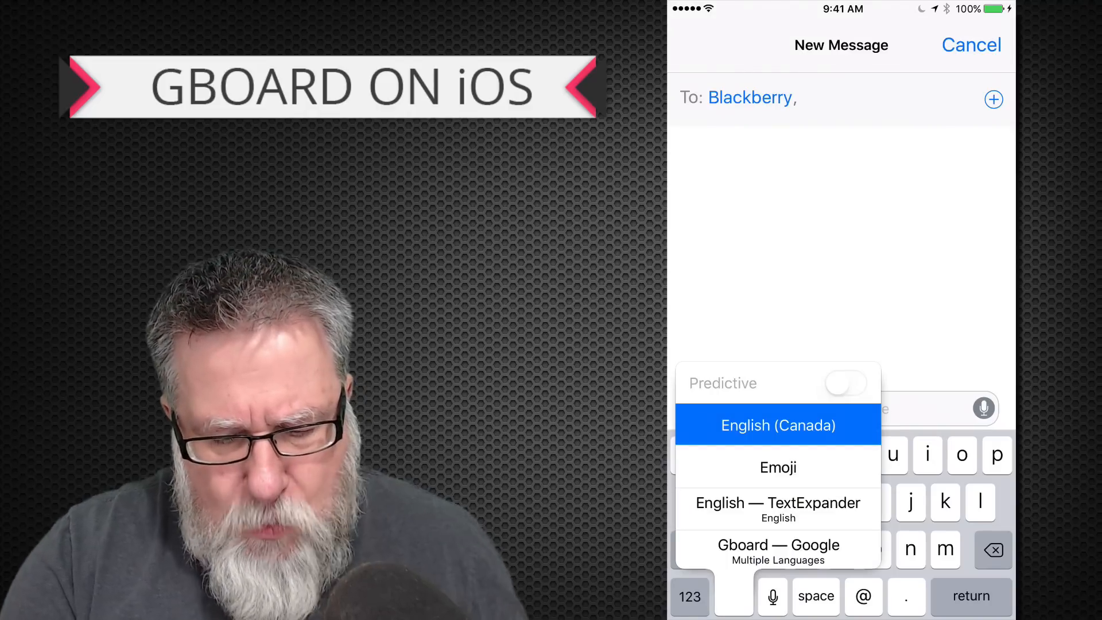
{"action": "left_click", "coordinate": [778, 544]}
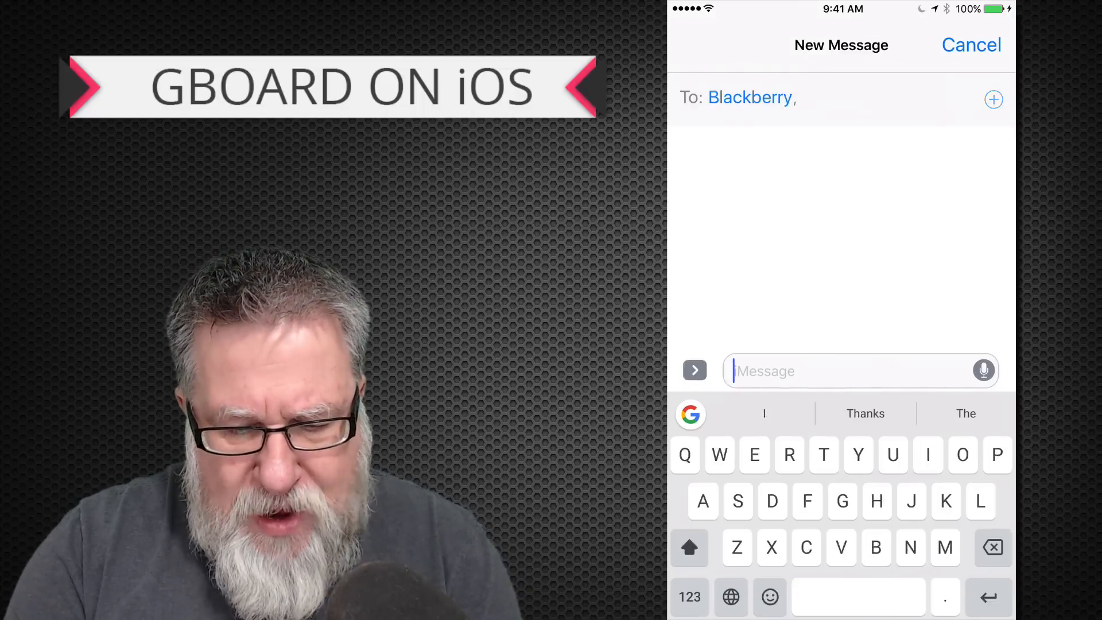
Compose 'Let's meet at' using the Let's and at word suggestions.
{"action": "type", "text": "Let"}
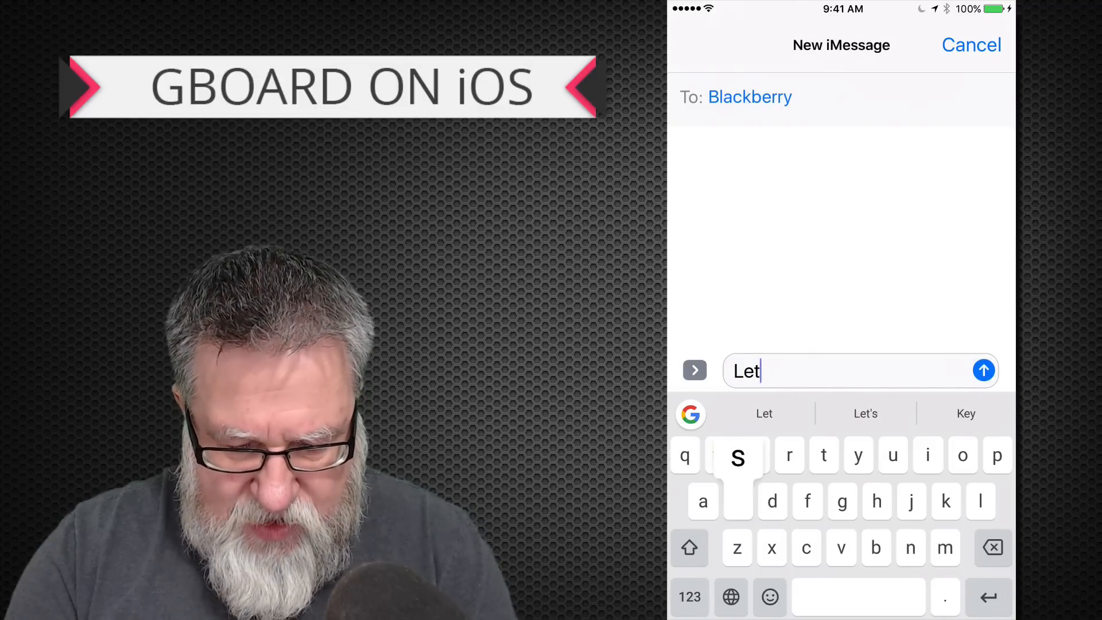
{"action": "left_click", "coordinate": [866, 414]}
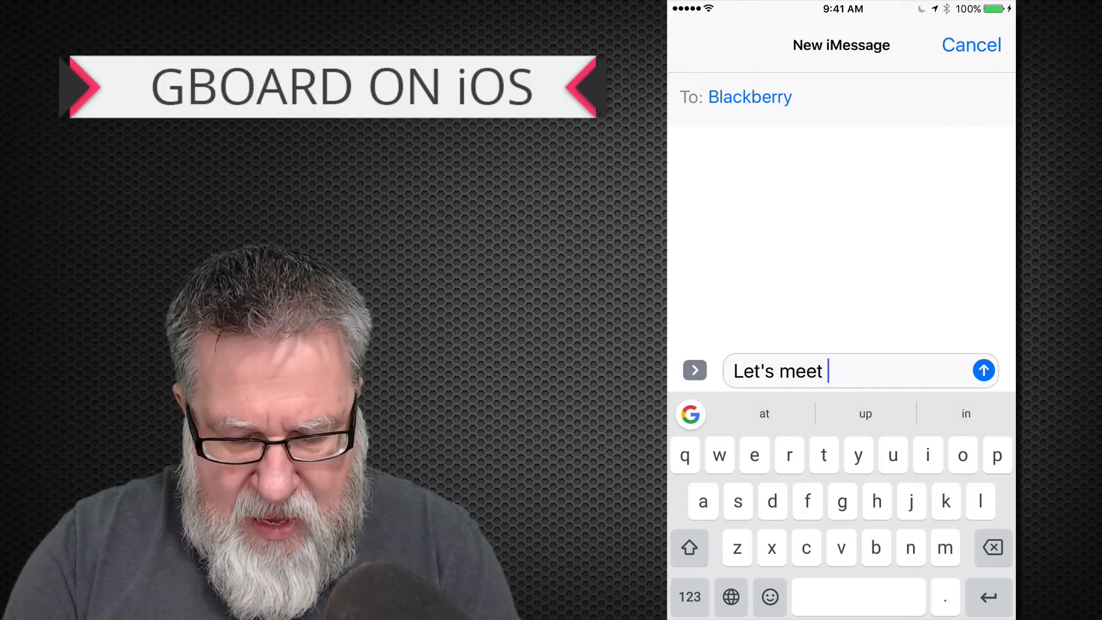
{"action": "left_click", "coordinate": [765, 413]}
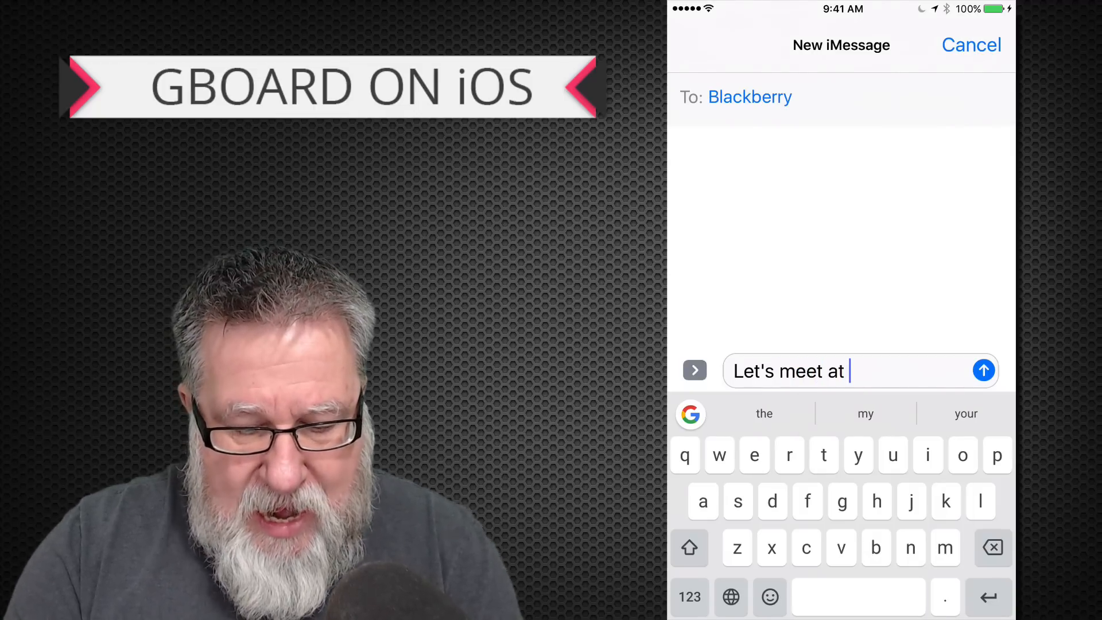
Search for earls with Gboard's built-in Google search.
{"action": "left_click", "coordinate": [690, 415]}
{"action": "type", "text": "e"}
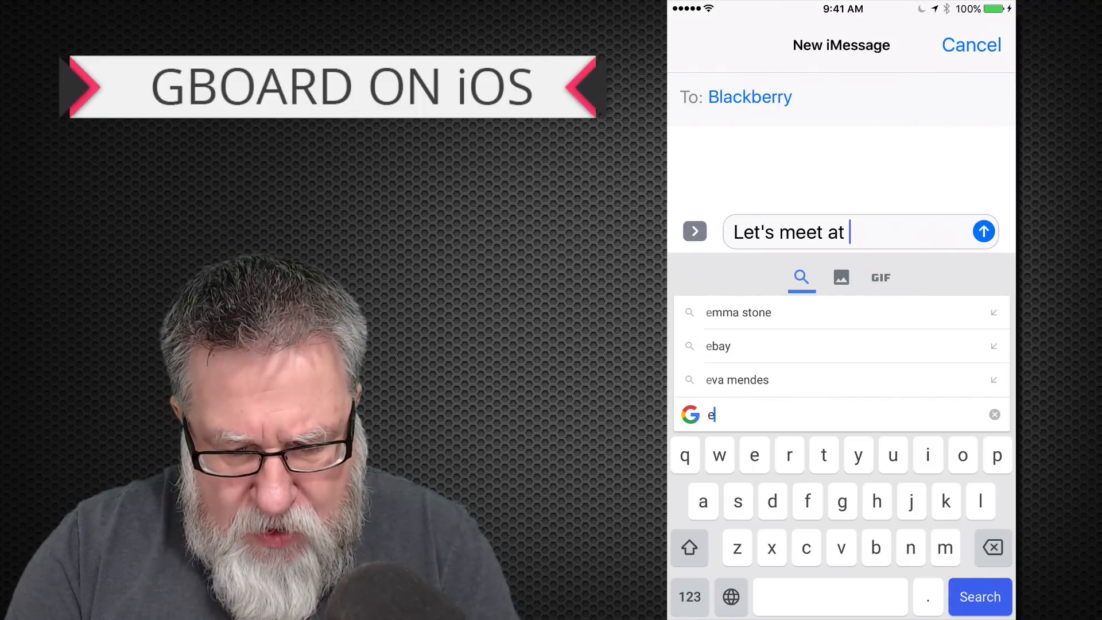
{"action": "type", "text": "arls"}
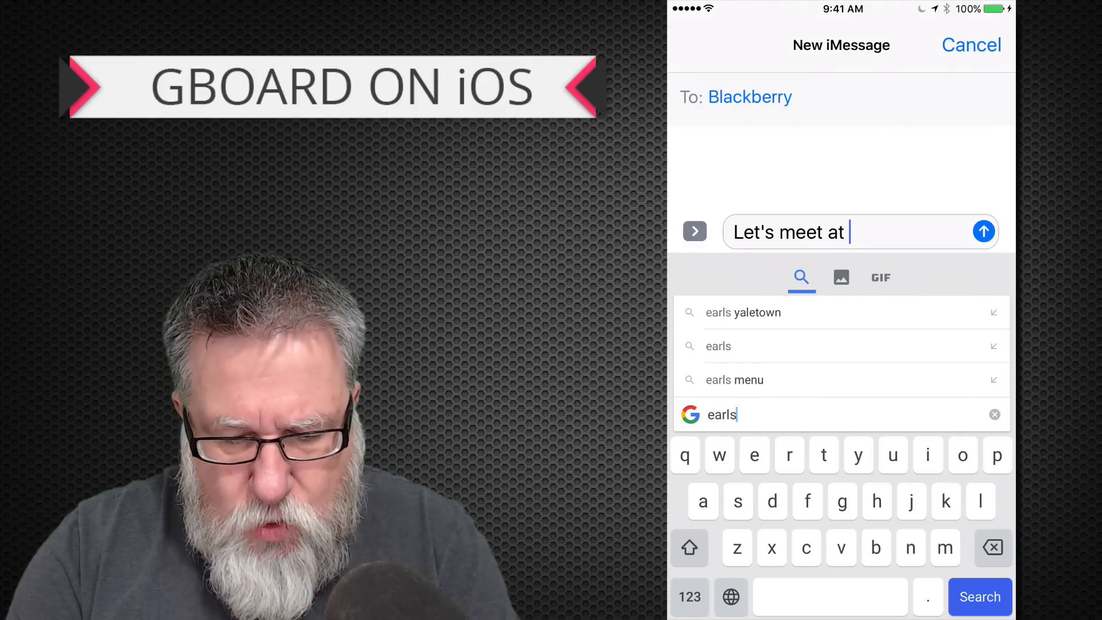
{"action": "left_click", "coordinate": [980, 597]}
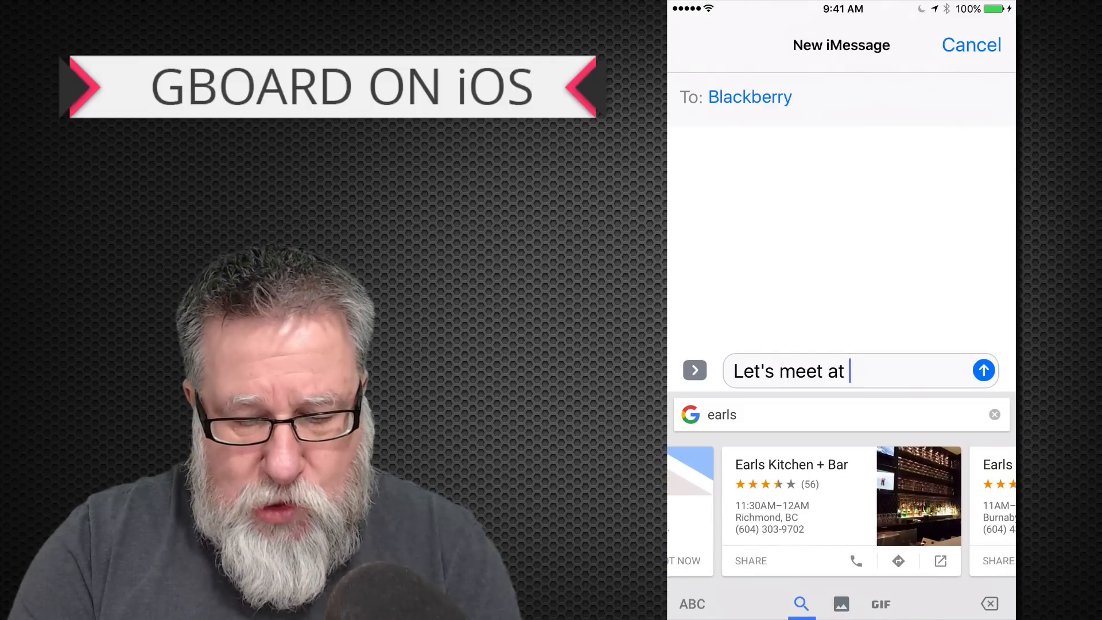
Share the Earls Kitchen + Bar result into the message and return to the home screen.
{"action": "left_click", "coordinate": [750, 560]}
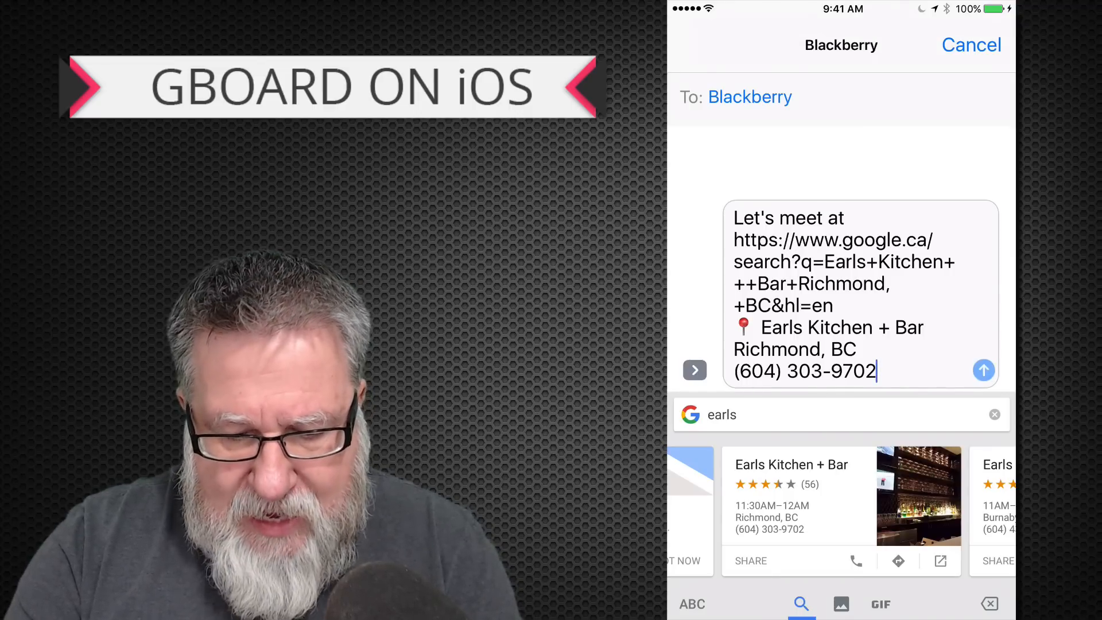
{"action": "left_click", "coordinate": [984, 371]}
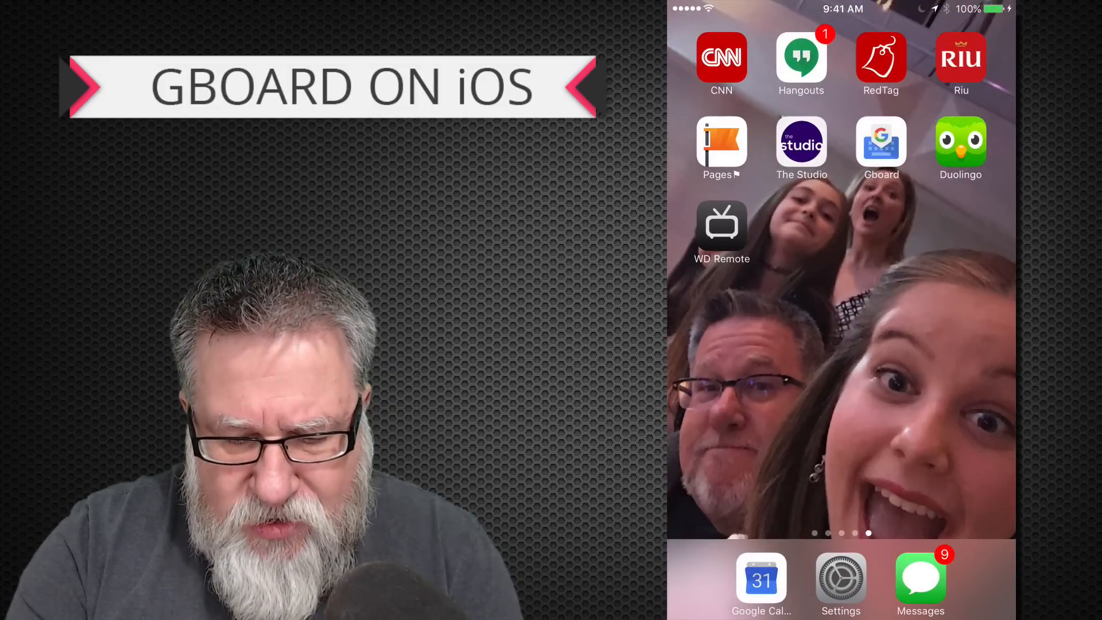
Review the Gboard app's keyboard settings toggles and return to its main list.
{"action": "left_click", "coordinate": [881, 146]}
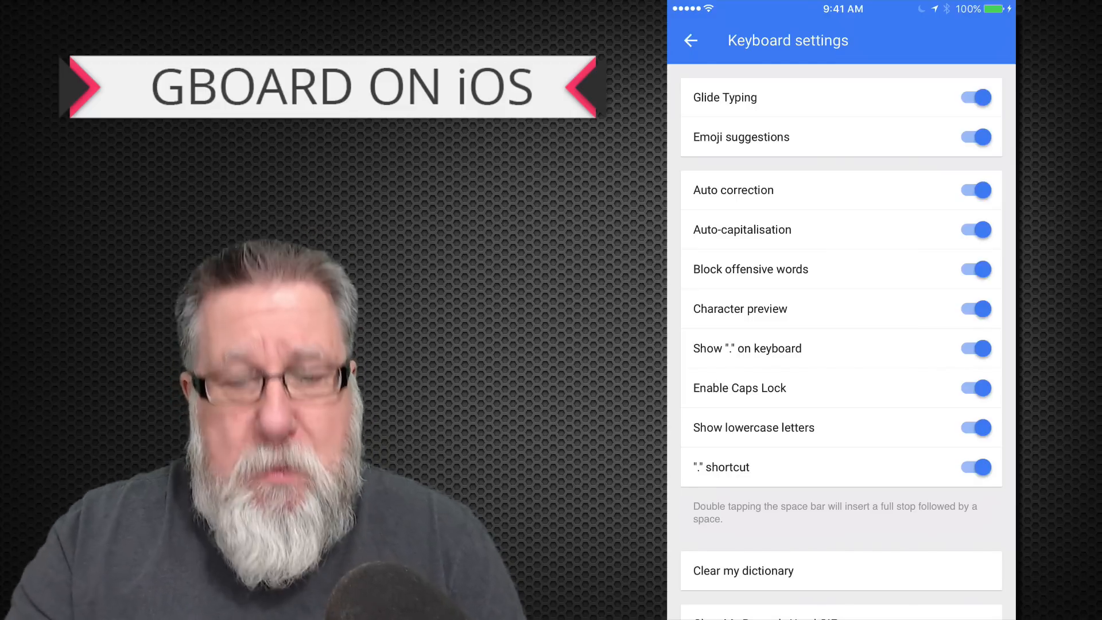
{"action": "left_click", "coordinate": [690, 40]}
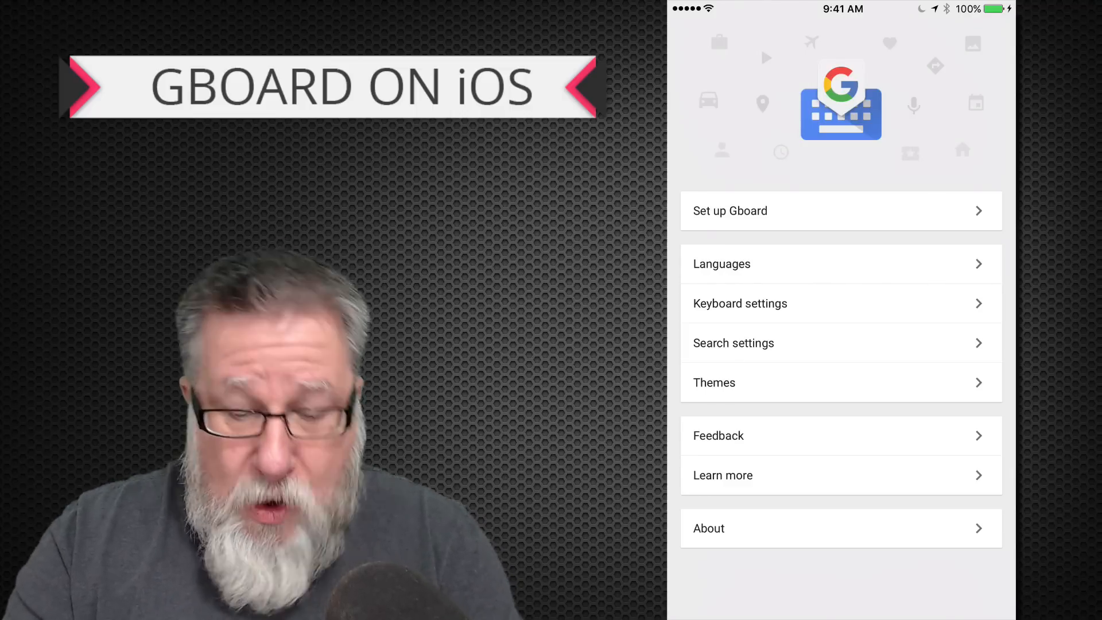
Browse the Gboard theme thumbnails and go back to the settings list.
{"action": "left_click", "coordinate": [714, 382]}
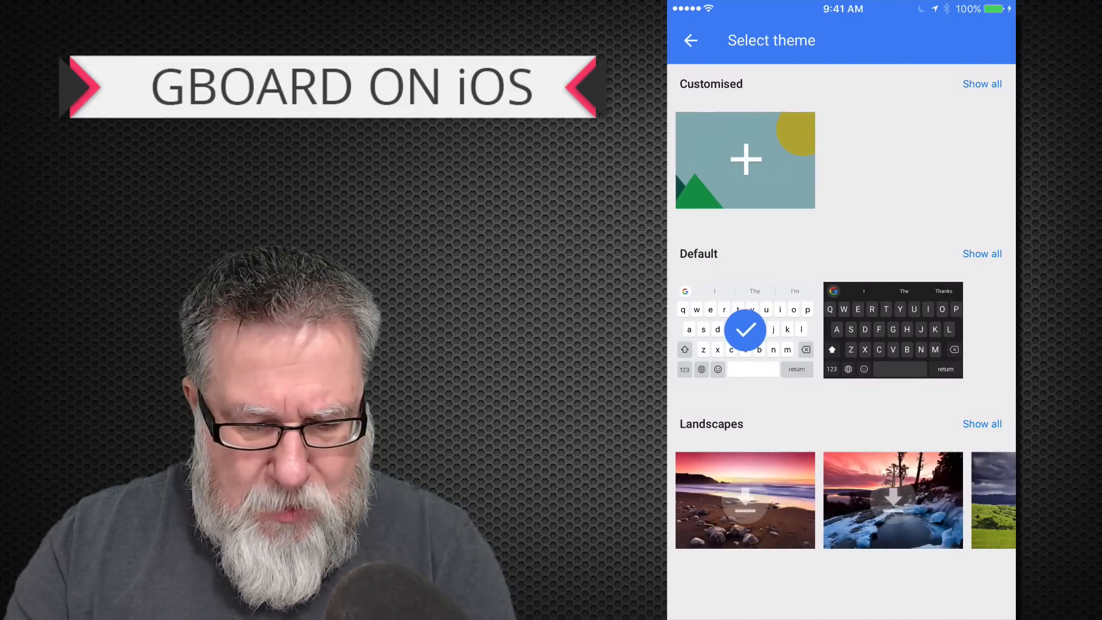
{"action": "left_click", "coordinate": [690, 41]}
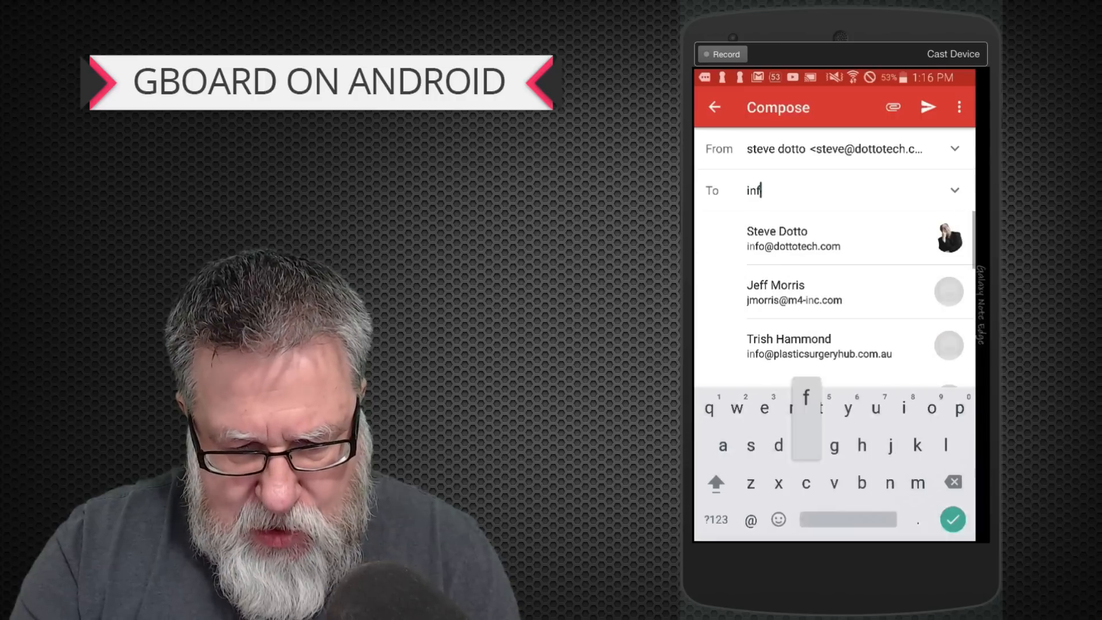
Address the email to the suggested contact and give it the subject Stuff.
{"action": "left_click", "coordinate": [793, 237]}
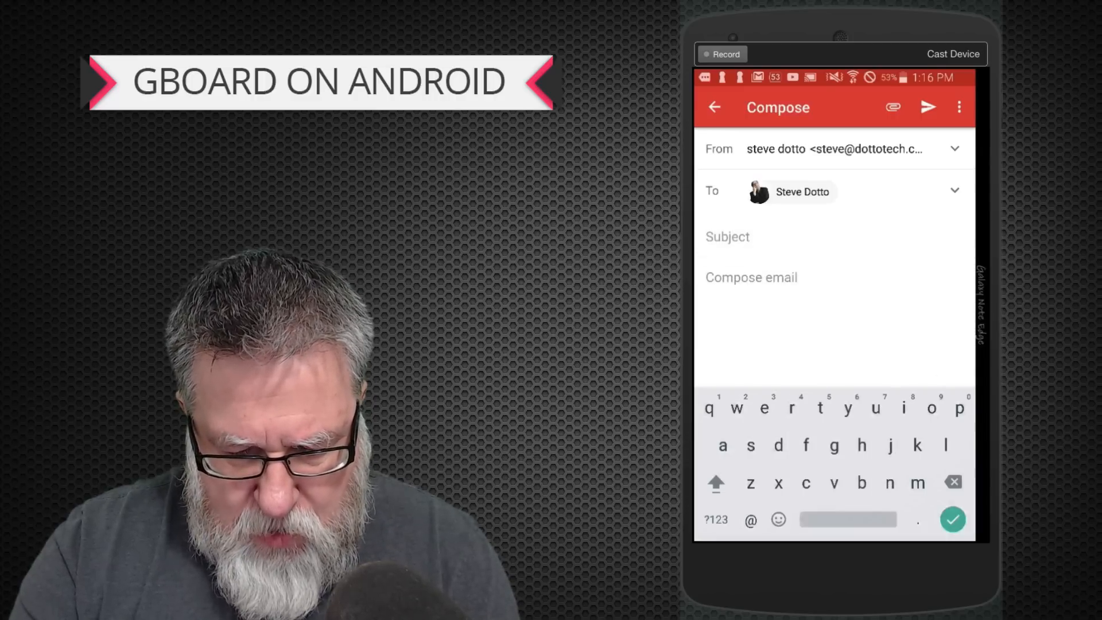
{"action": "type", "text": "Stuff"}
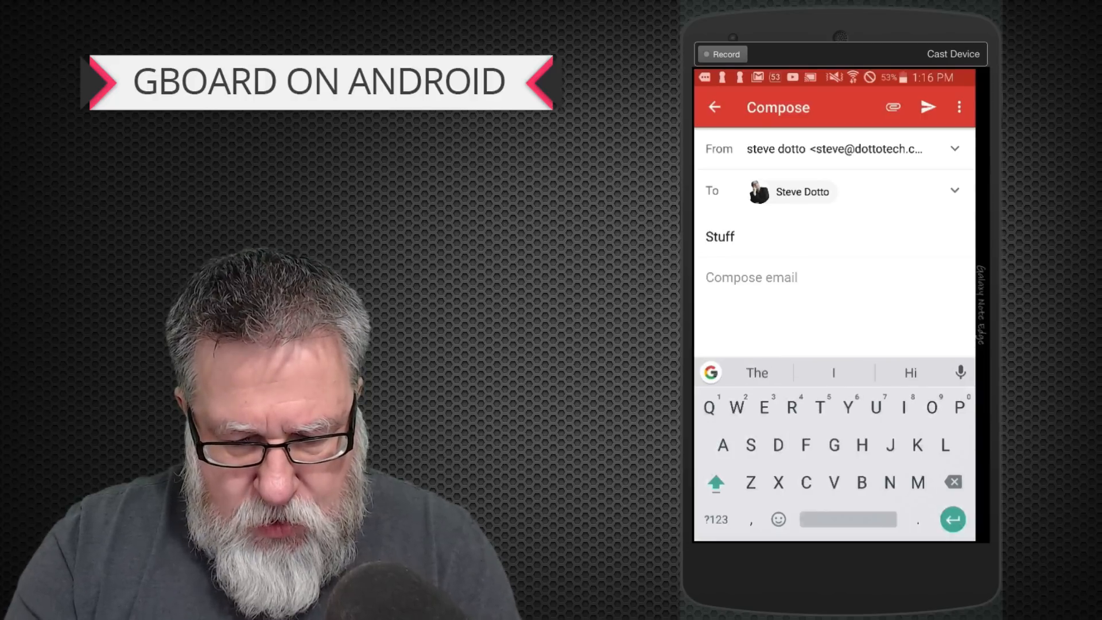
Dictate a sentence about the keyboard into the body by voice and accept it.
{"action": "left_click", "coordinate": [960, 372]}
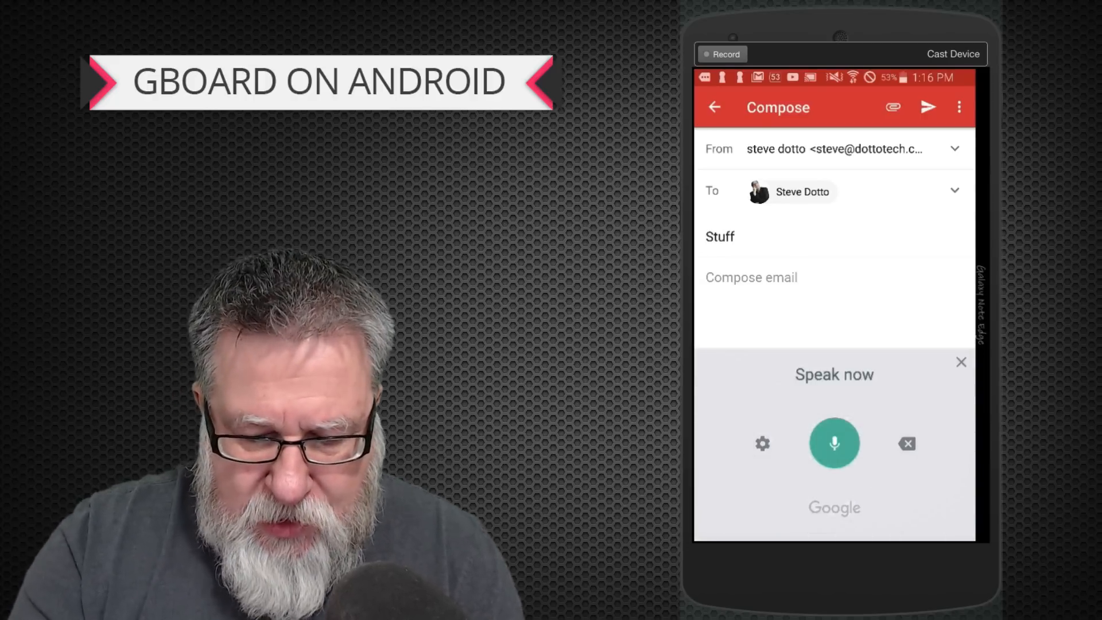
{"action": "left_click", "coordinate": [835, 443]}
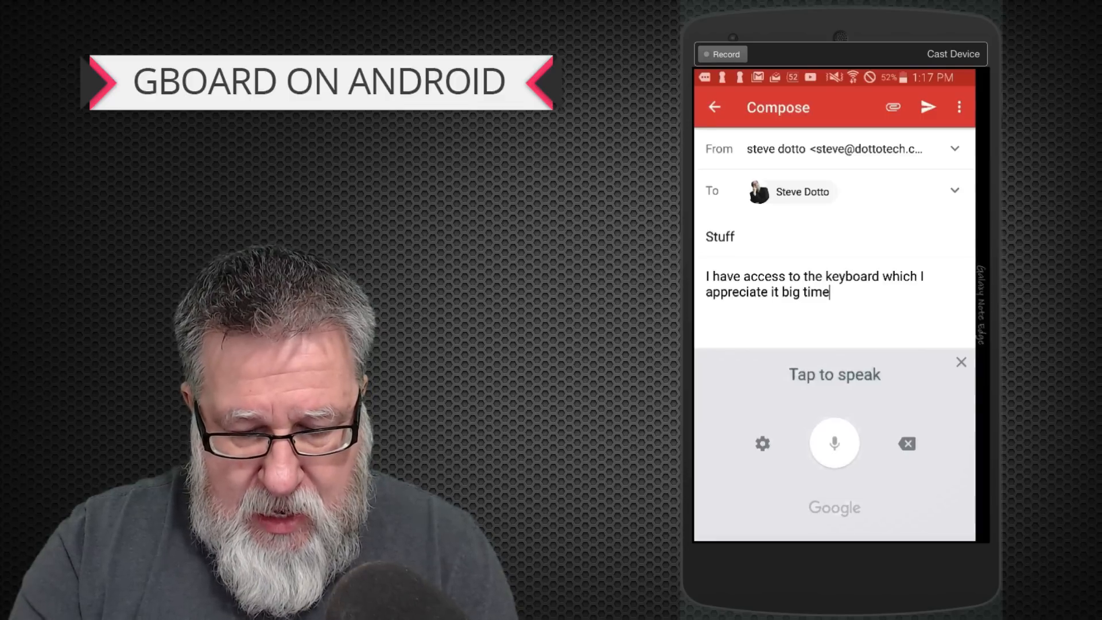
{"action": "left_click", "coordinate": [961, 362]}
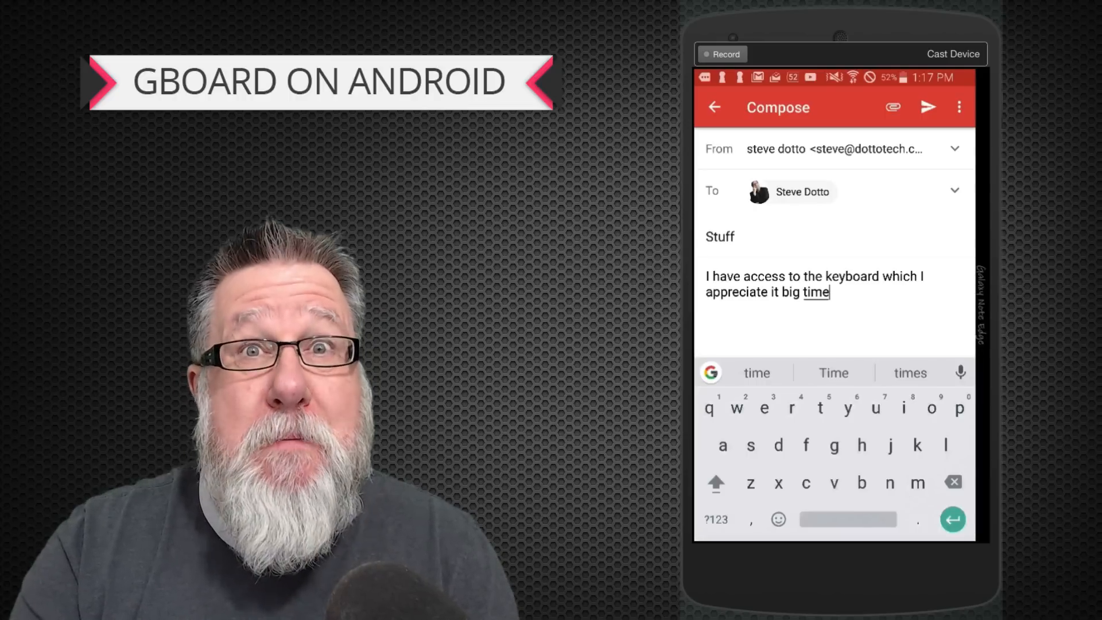
{"action": "left_click", "coordinate": [715, 483]}
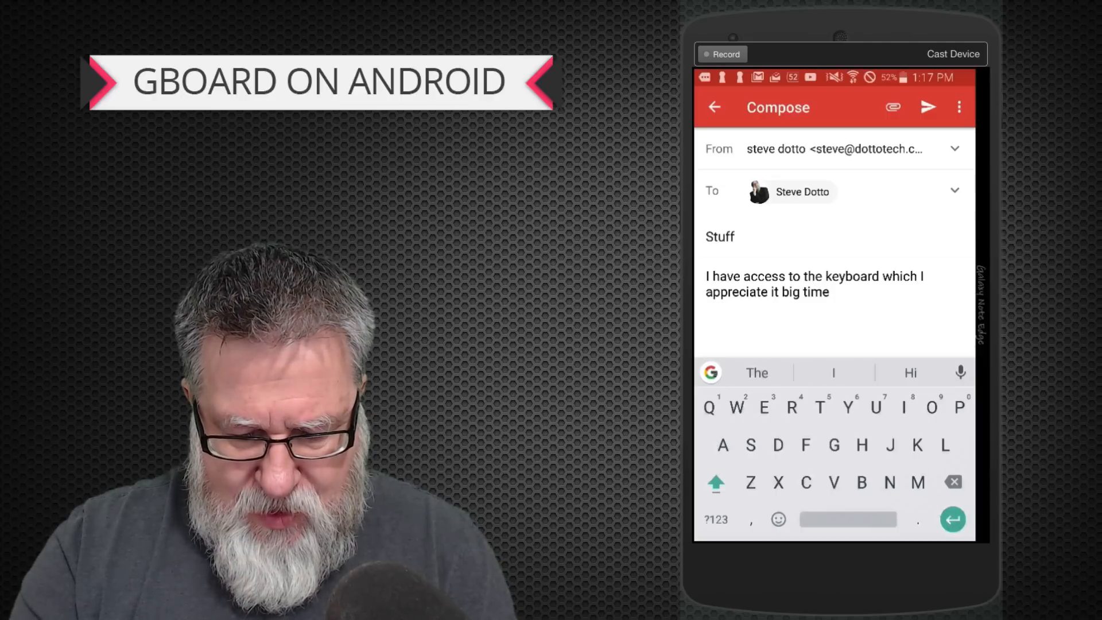
{"action": "left_click", "coordinate": [711, 372]}
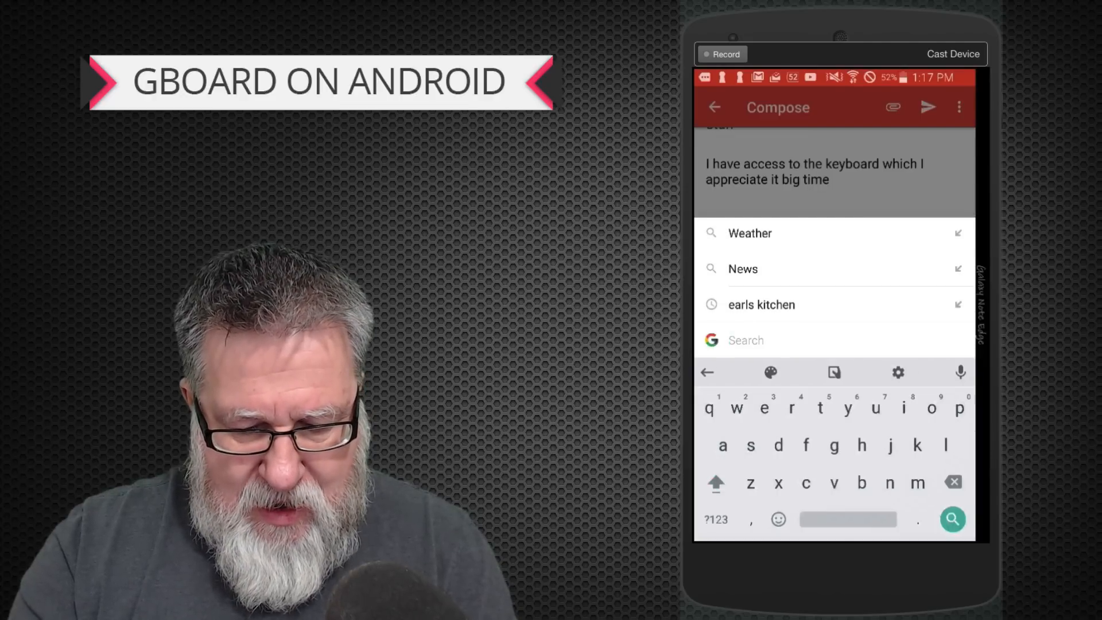
Rerun the recent earls kitchen search and share the Earls Kitchen + Bar listing into the body.
{"action": "left_click", "coordinate": [762, 304]}
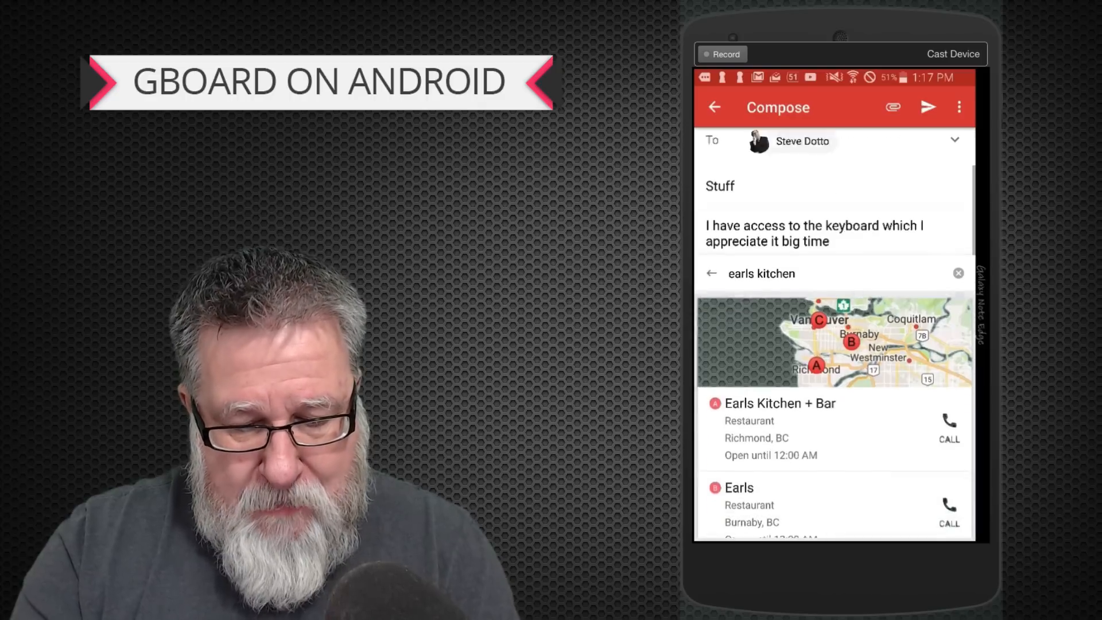
{"action": "scroll", "scroll_direction": "up", "scroll_amount": 3}
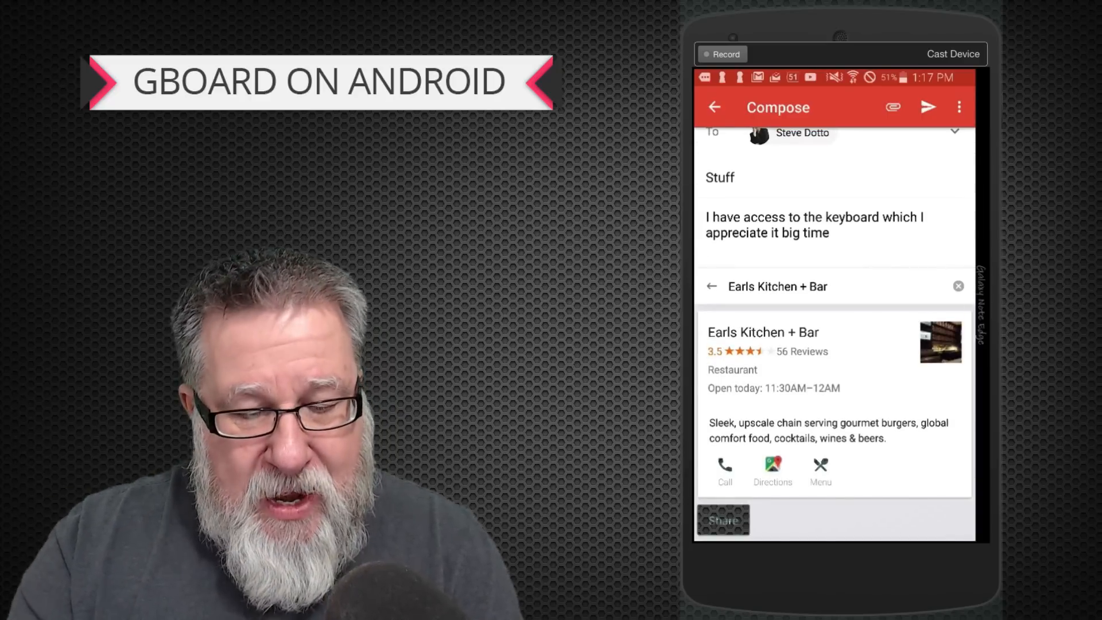
{"action": "left_click", "coordinate": [722, 519]}
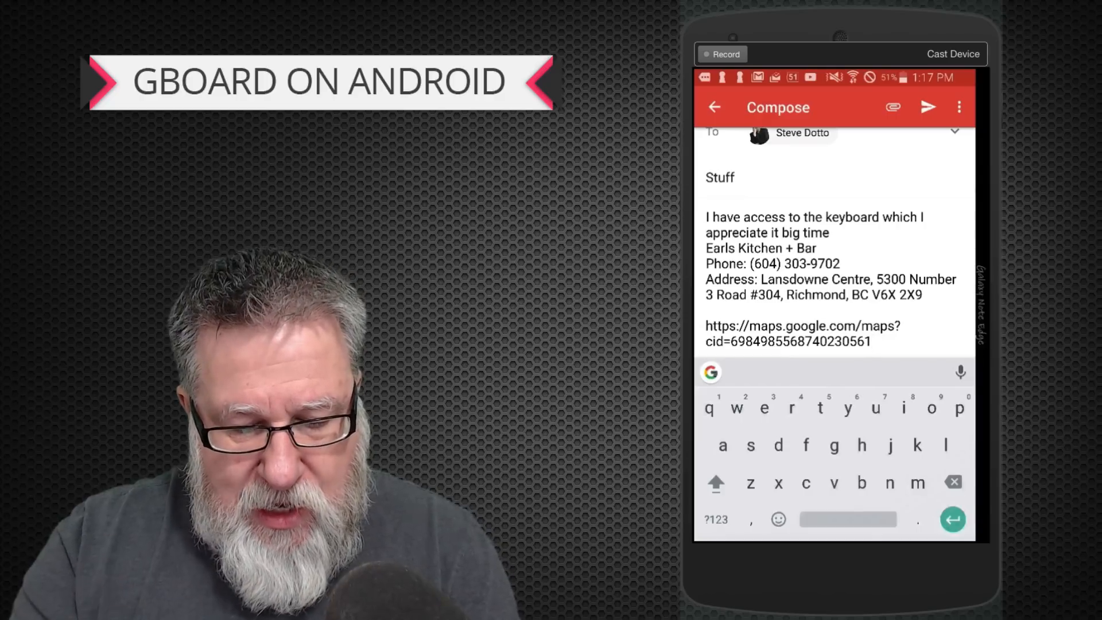